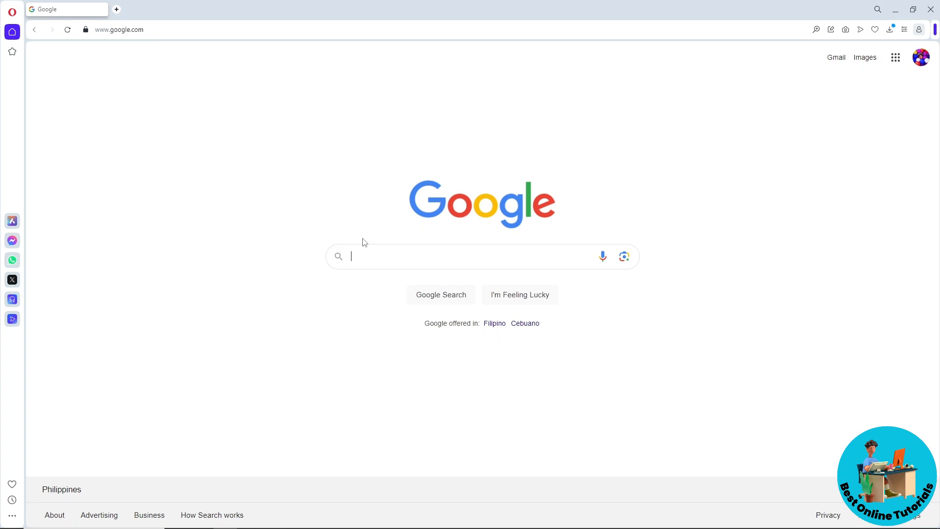
Step: Search Google for 'one google' via the typed suggestion
{"action": "type", "text": "one"}
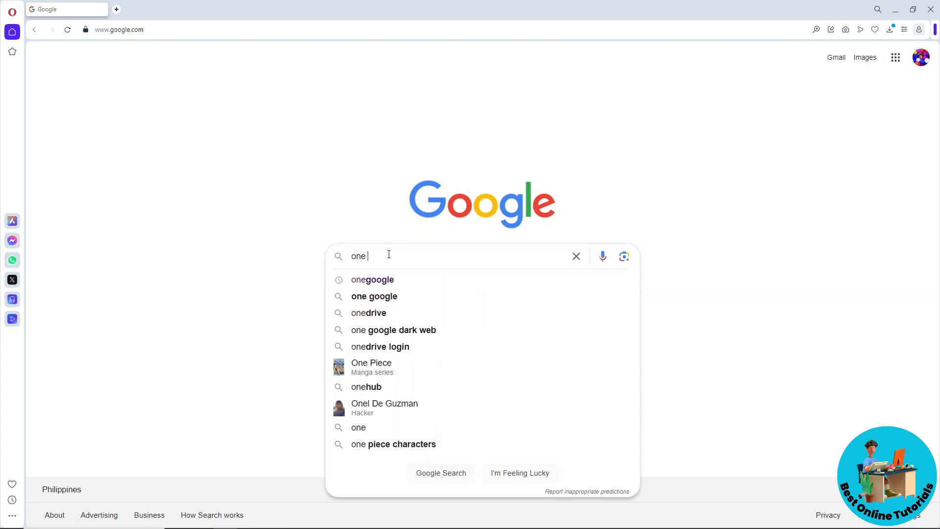
{"action": "left_click", "coordinate": [374, 296]}
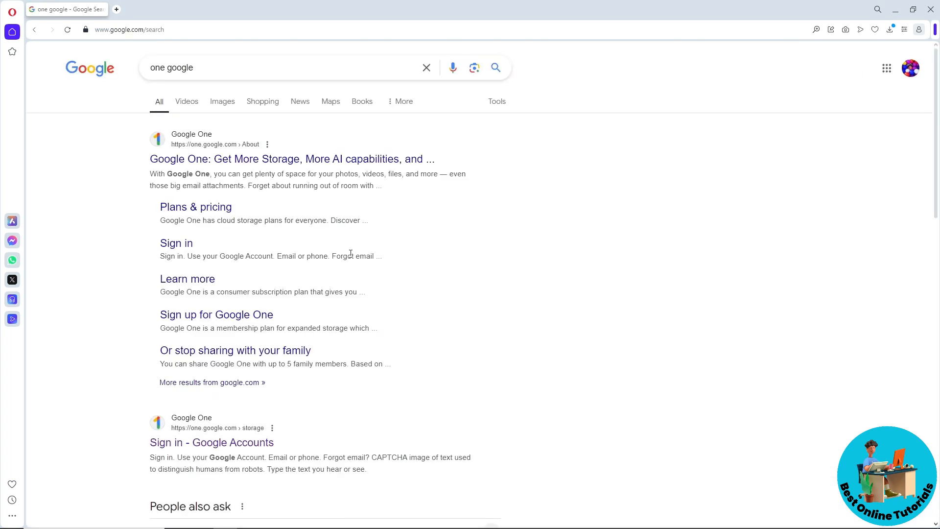
{"action": "mouse_move", "coordinate": [200, 443]}
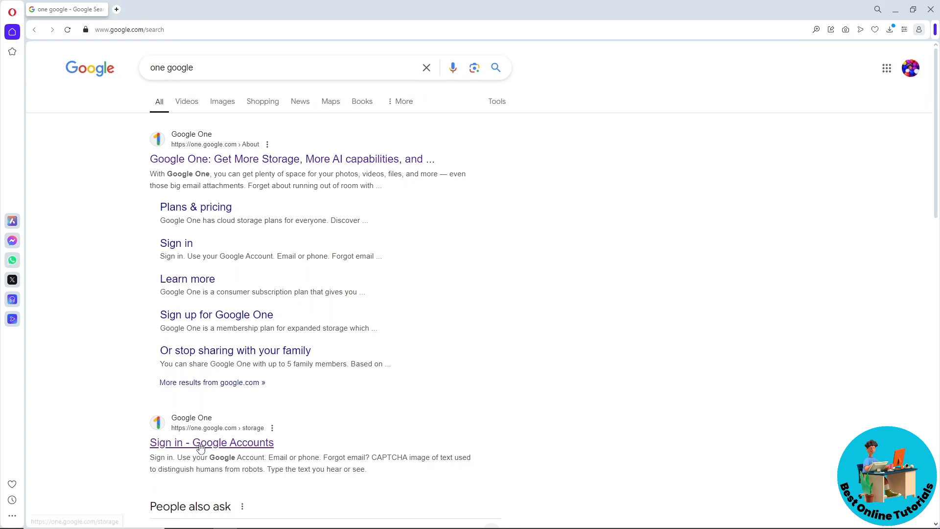
{"action": "mouse_move", "coordinate": [176, 449]}
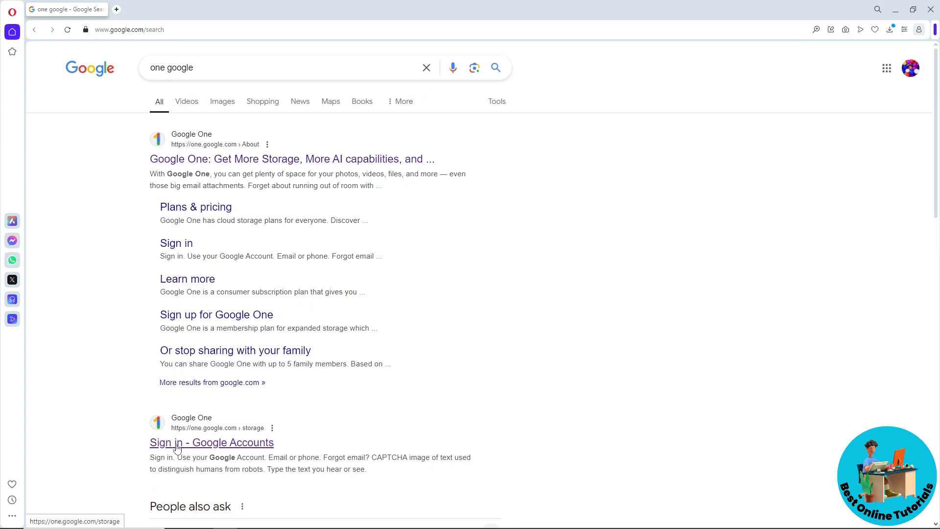
Step: Open the one.google.com storage page showing 6.95 GB of 15 GB used
{"action": "left_click", "coordinate": [212, 442]}
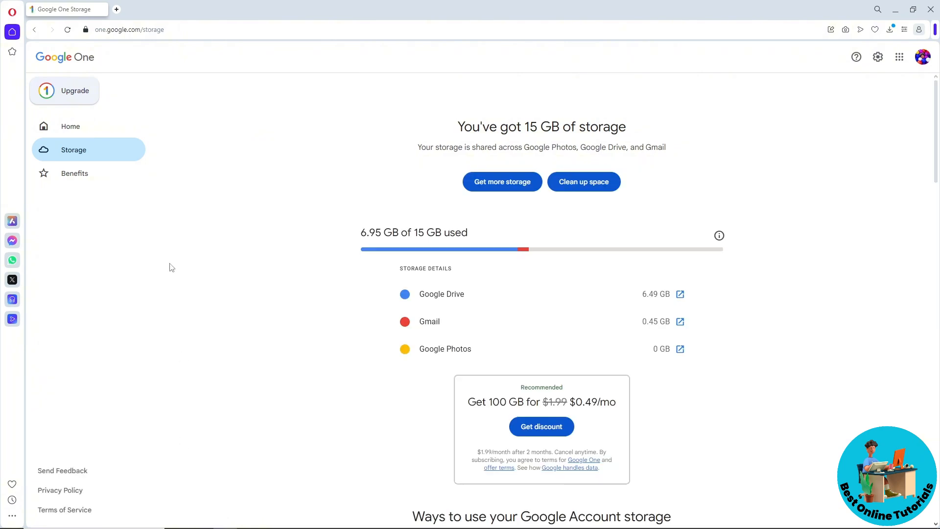
{"action": "mouse_move", "coordinate": [906, 127]}
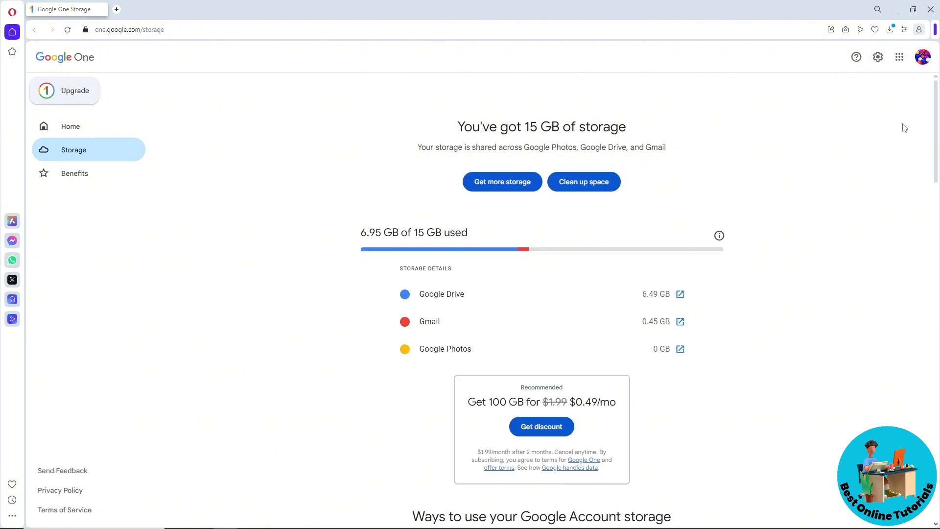
{"action": "mouse_move", "coordinate": [927, 72]}
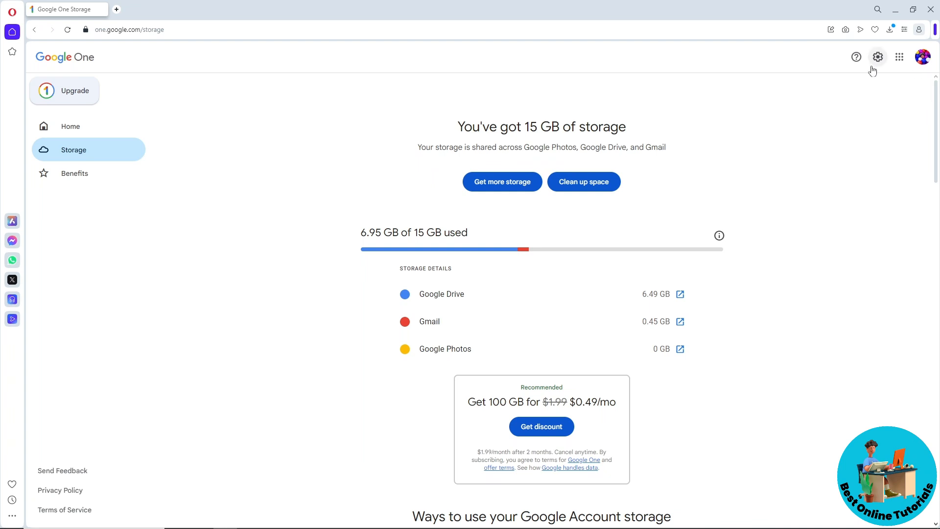
{"action": "mouse_move", "coordinate": [878, 57]}
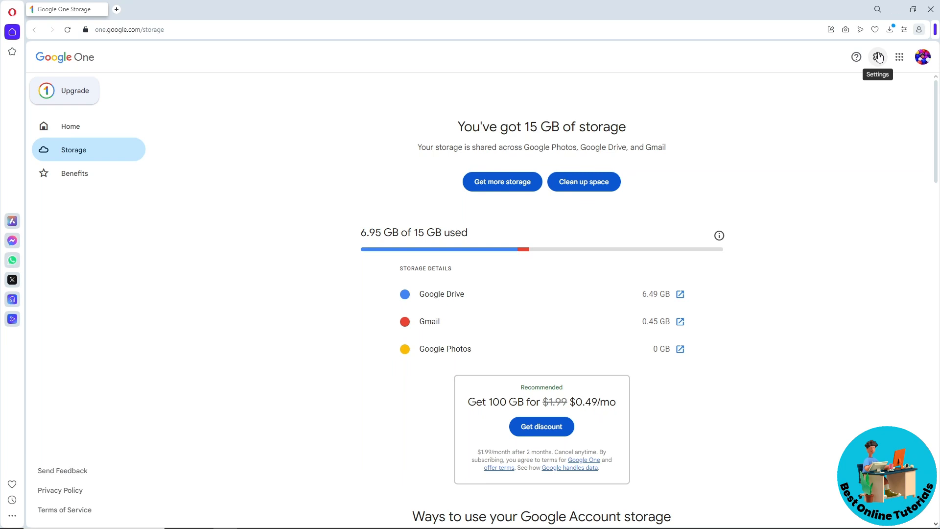
Step: Open Google One settings with its email preference options
{"action": "left_click", "coordinate": [878, 57]}
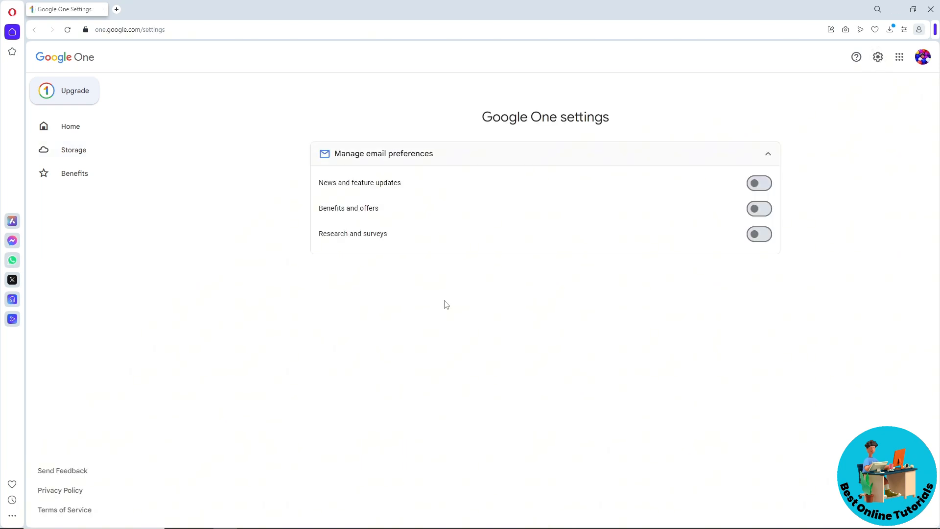
{"action": "mouse_move", "coordinate": [399, 477]}
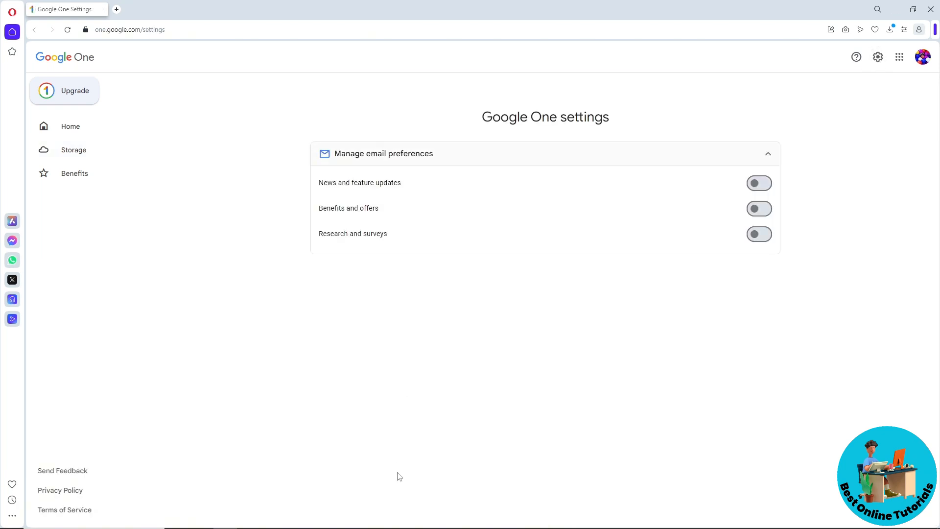
{"action": "mouse_move", "coordinate": [417, 446]}
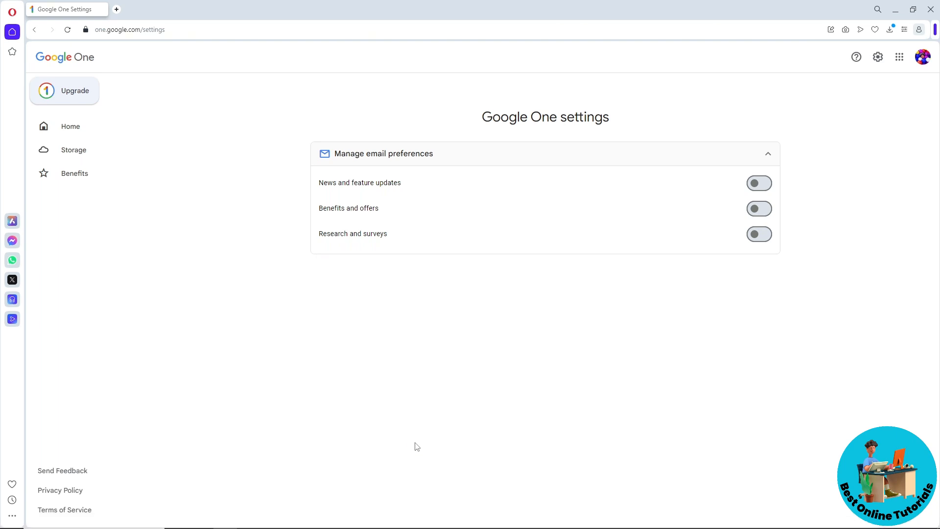
{"action": "mouse_move", "coordinate": [400, 389]}
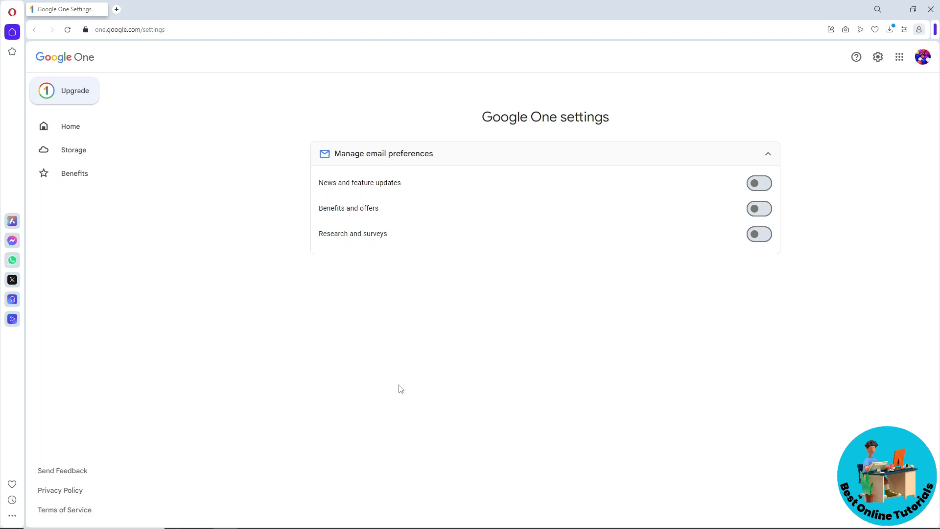
{"action": "mouse_move", "coordinate": [462, 338]}
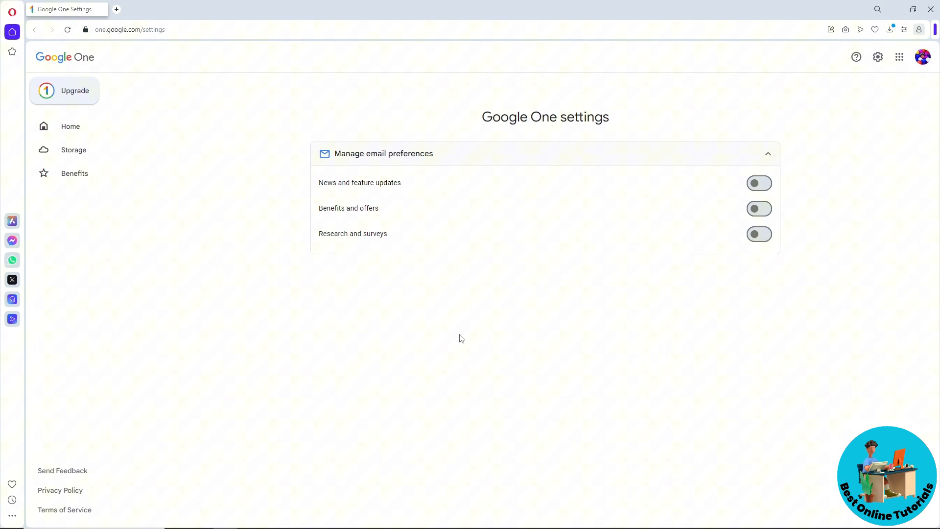
{"action": "mouse_move", "coordinate": [435, 185]}
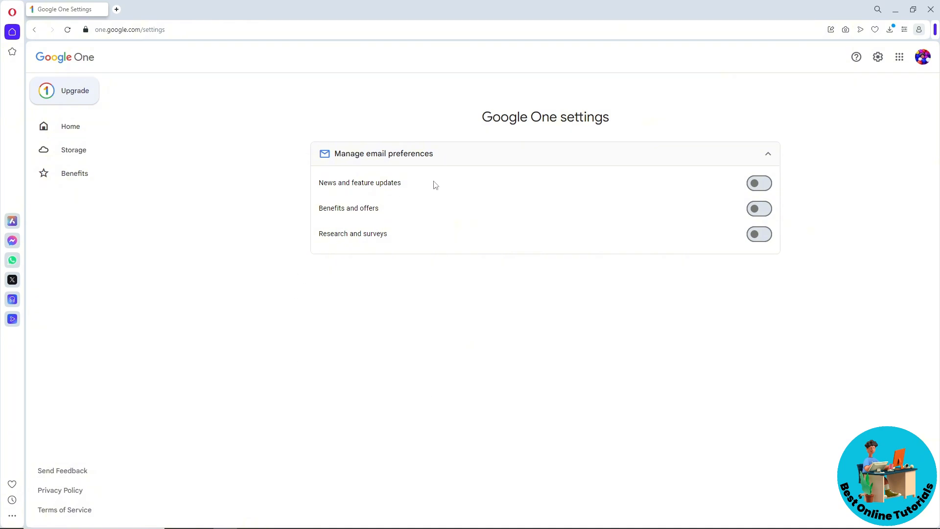
{"action": "mouse_move", "coordinate": [464, 163]}
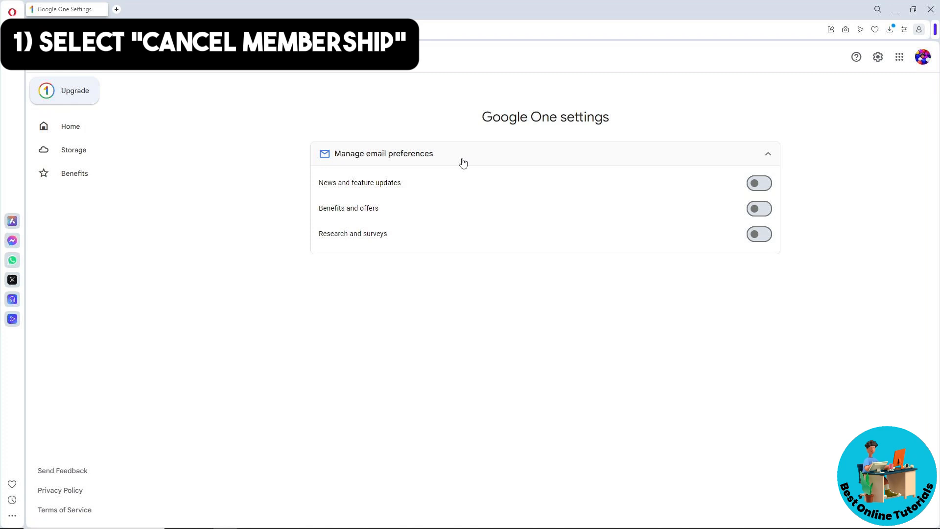
{"action": "mouse_move", "coordinate": [642, 161]}
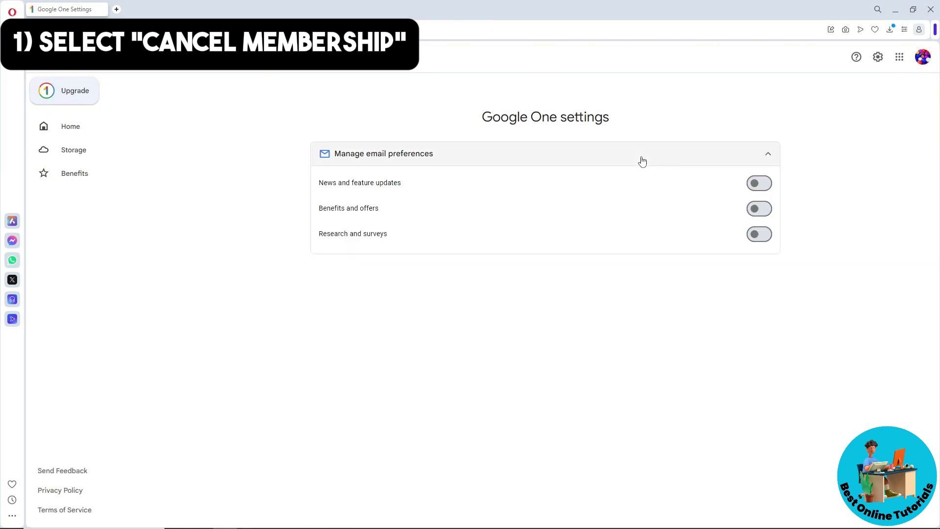
{"action": "mouse_move", "coordinate": [635, 157]}
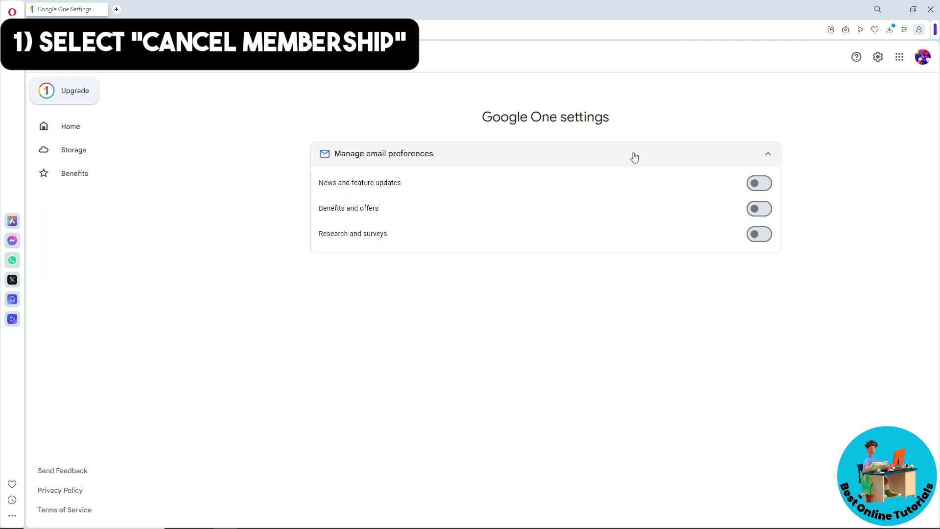
{"action": "mouse_move", "coordinate": [758, 234]}
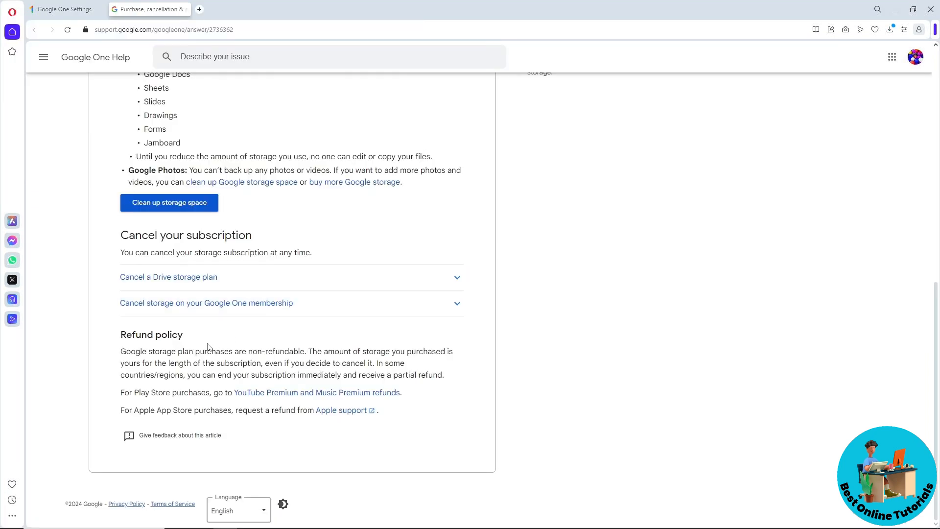
{"action": "mouse_move", "coordinate": [196, 369]}
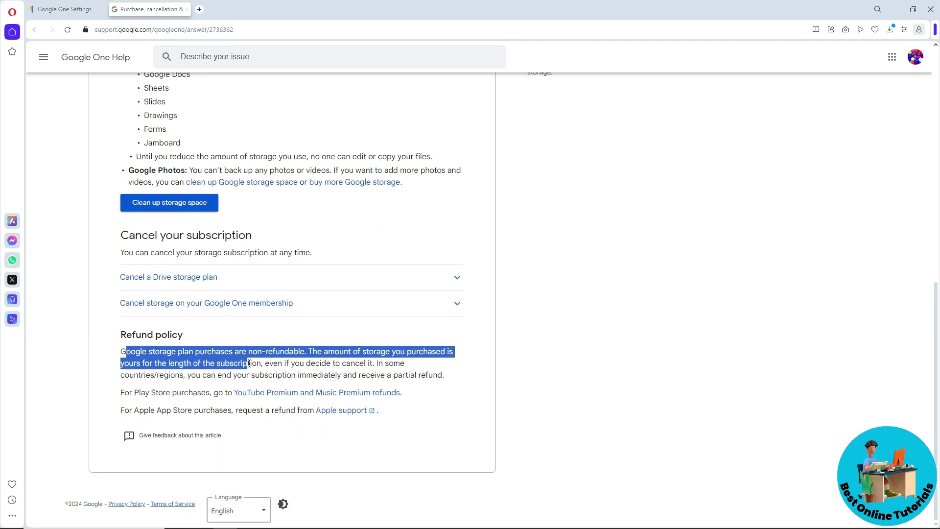
Step: Clear the highlights on the refund policy and partial refund sentences
{"action": "left_click", "coordinate": [321, 384]}
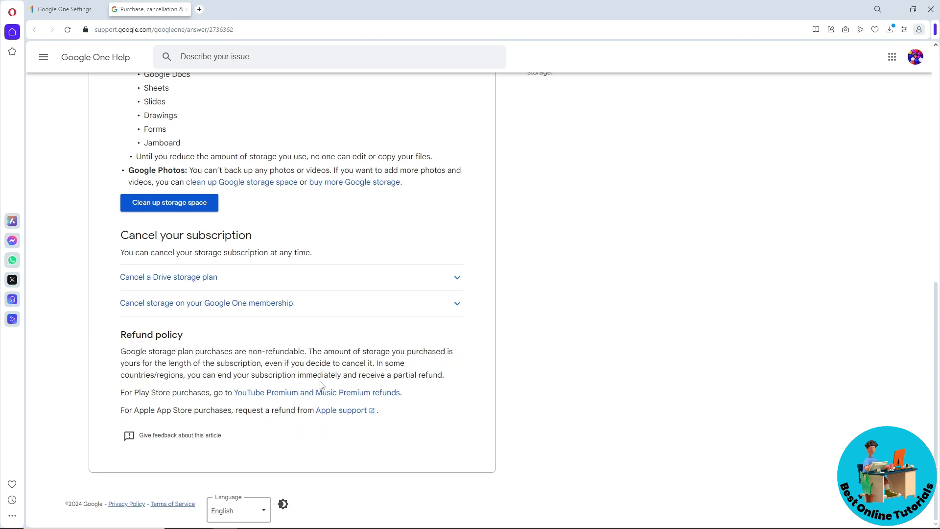
{"action": "mouse_move", "coordinate": [320, 375]}
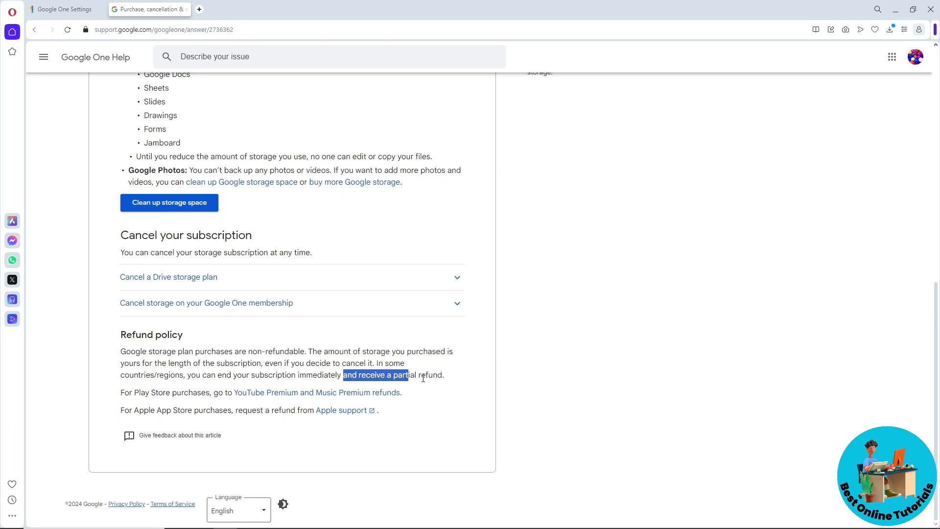
{"action": "left_click", "coordinate": [424, 375]}
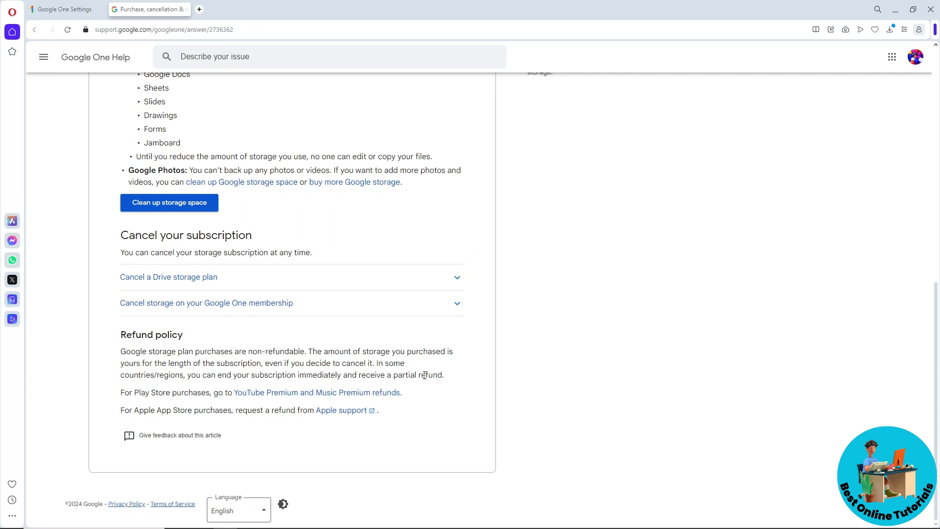